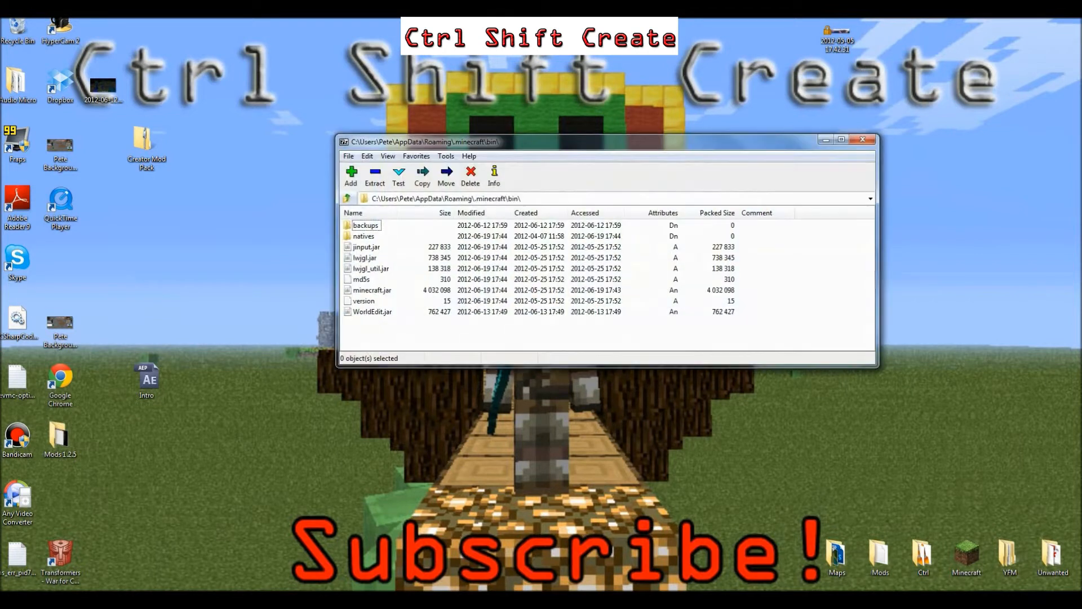
# Step: Show two panes and open .minecraft\bin\minecraft.jar in the right pane
pyautogui.click(841, 139)
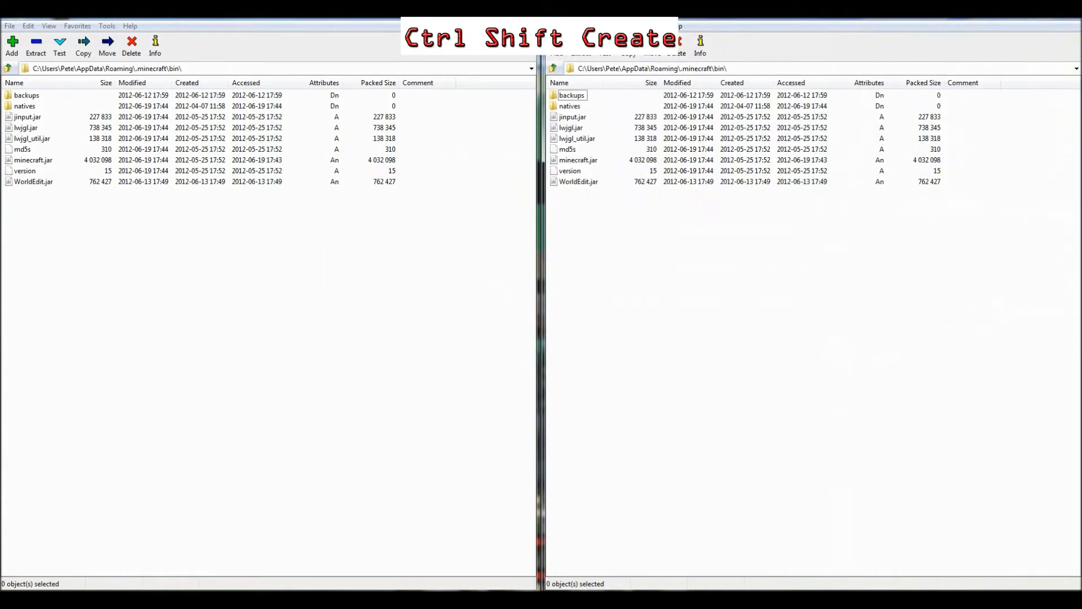
pyautogui.click(551, 68)
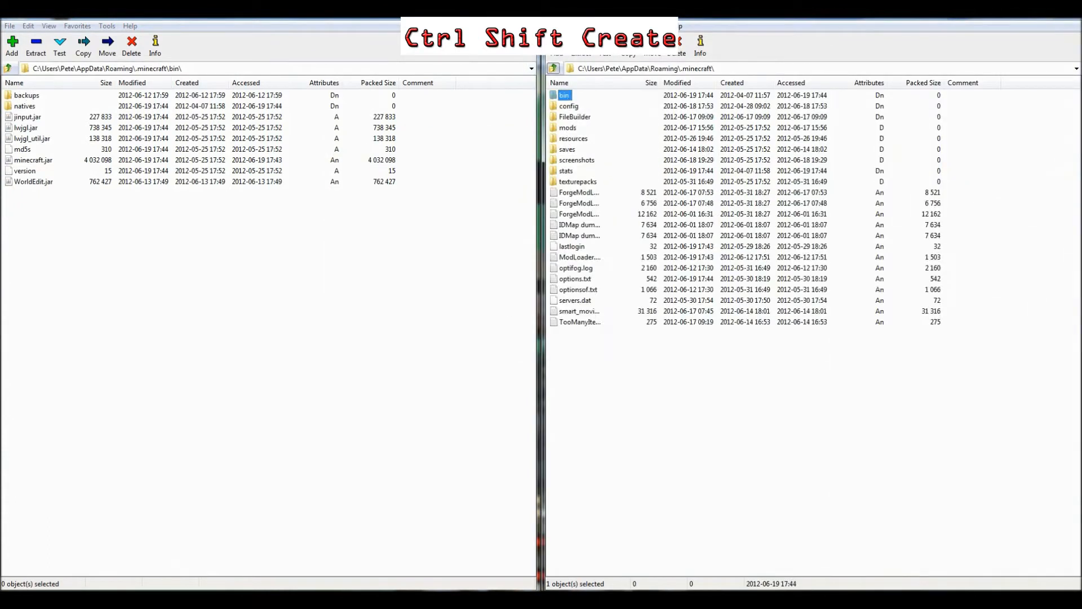
pyautogui.click(546, 67)
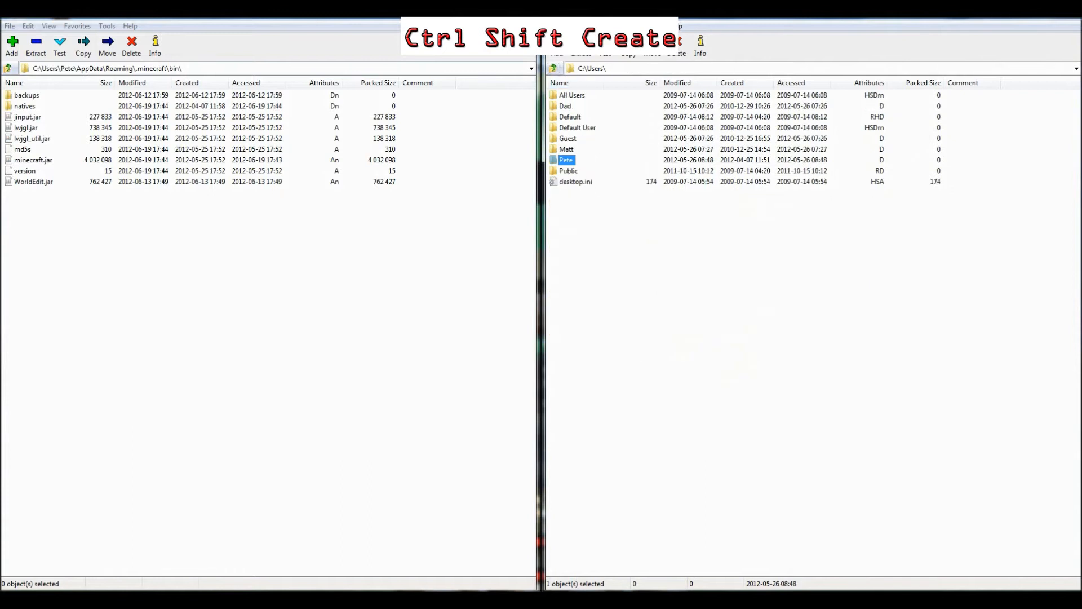
pyautogui.doubleClick(565, 159)
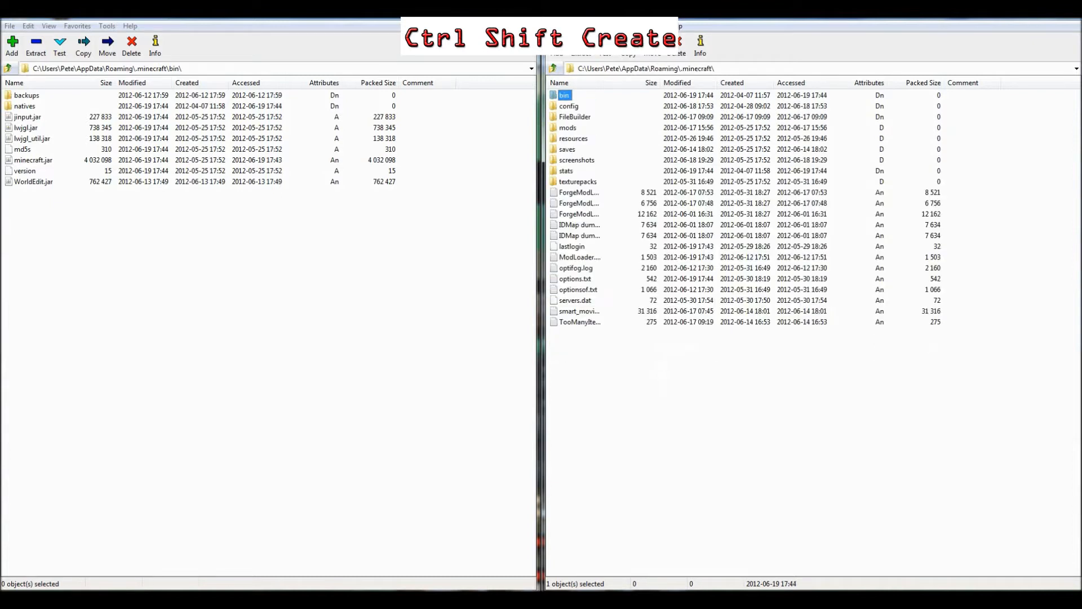
pyautogui.doubleClick(563, 94)
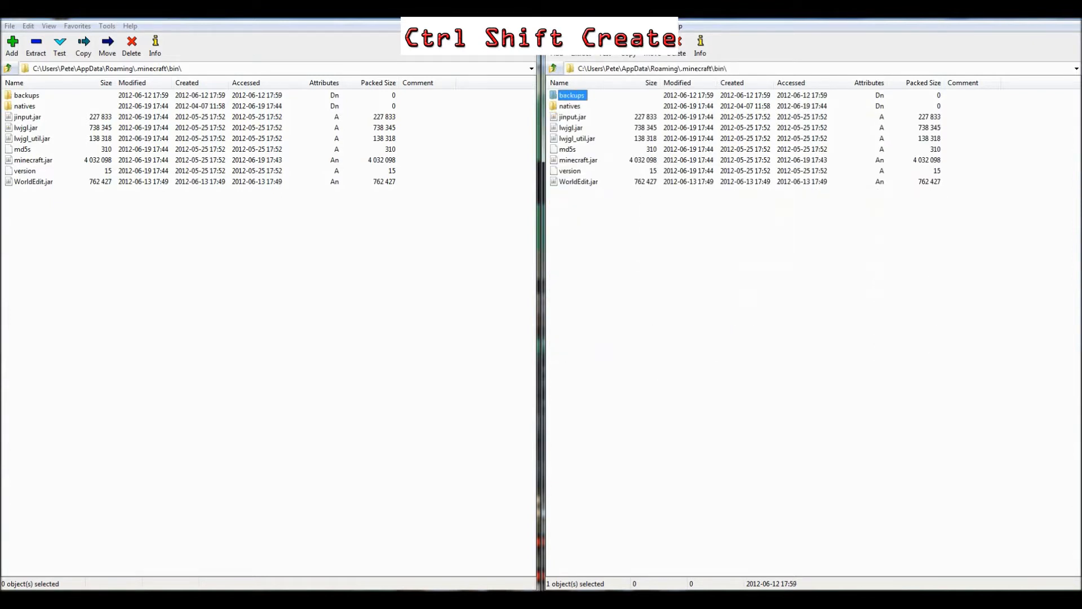
pyautogui.doubleClick(579, 160)
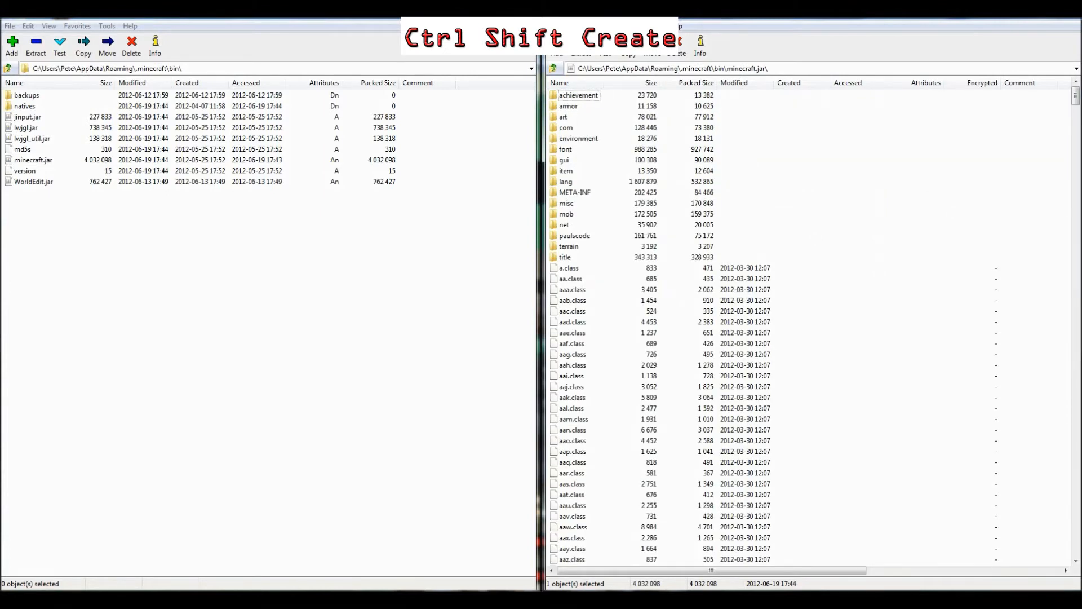
# Step: Delete the META-INF folder from minecraft.jar
pyautogui.click(574, 193)
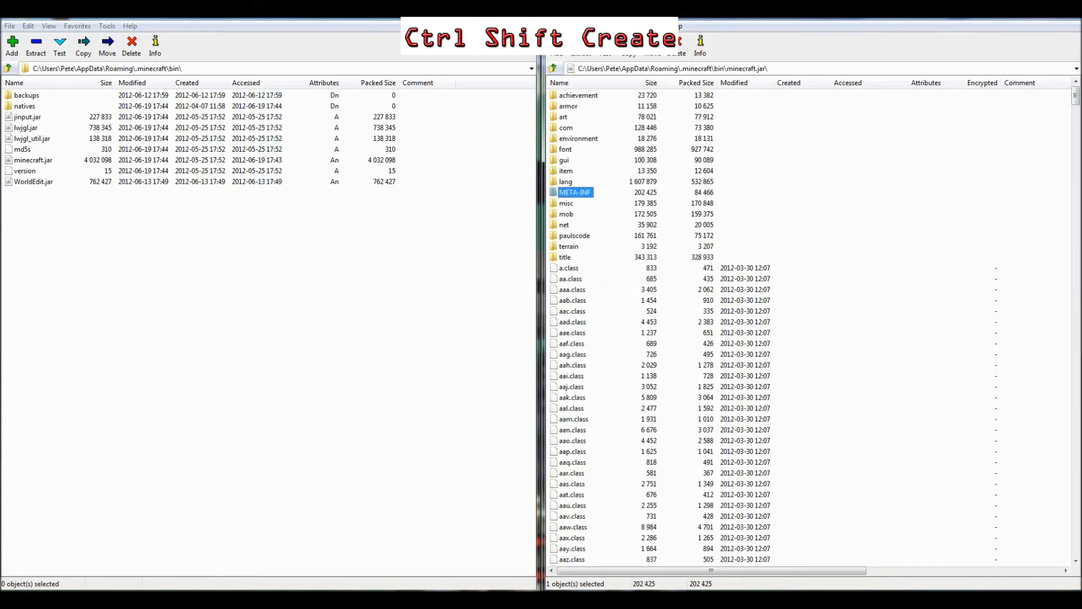
pyautogui.click(131, 44)
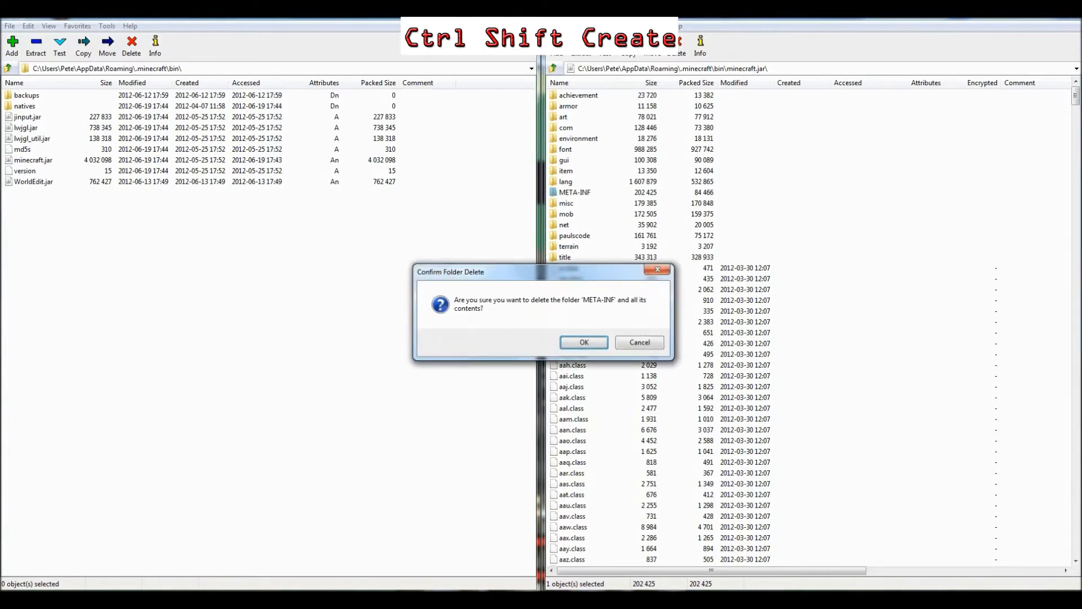
pyautogui.click(584, 342)
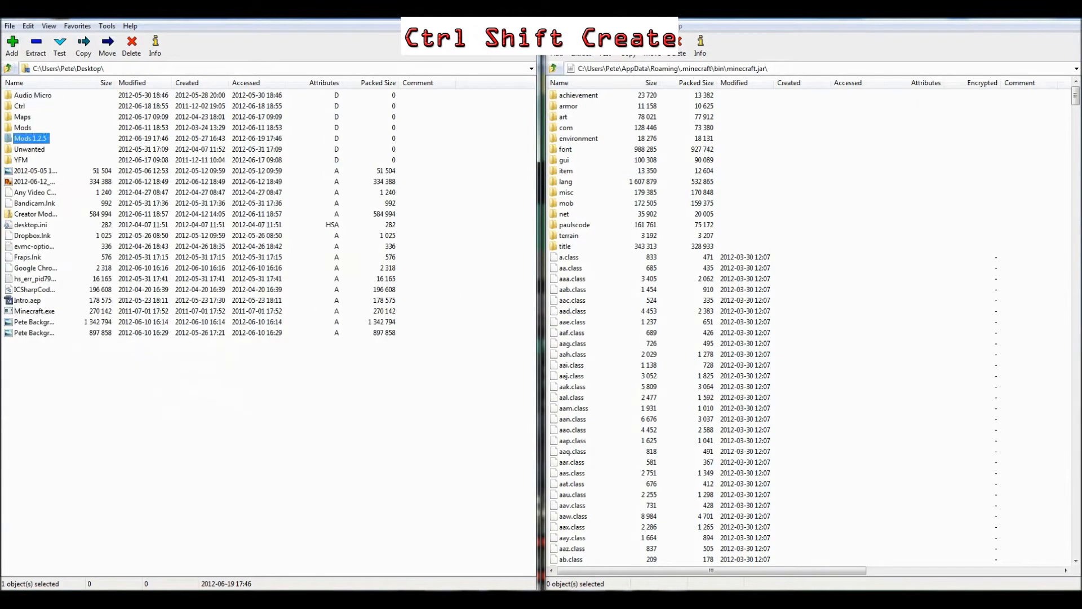
# Step: Copy the ClaySoldiersMod_v62.zip contents from Mods 1.2.5 into minecraft.jar
pyautogui.doubleClick(31, 138)
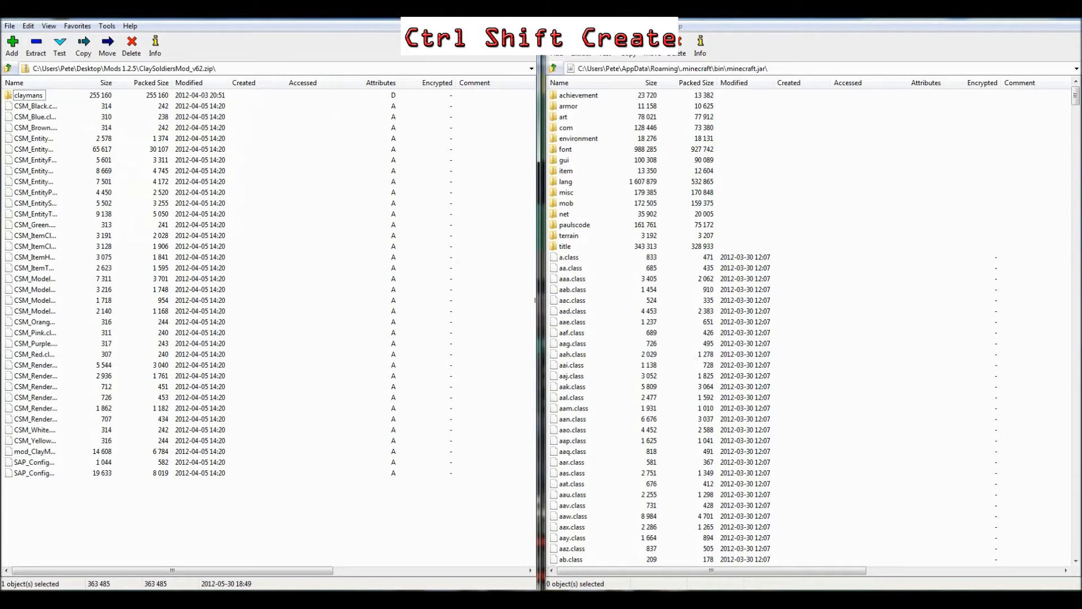
pyautogui.click(34, 213)
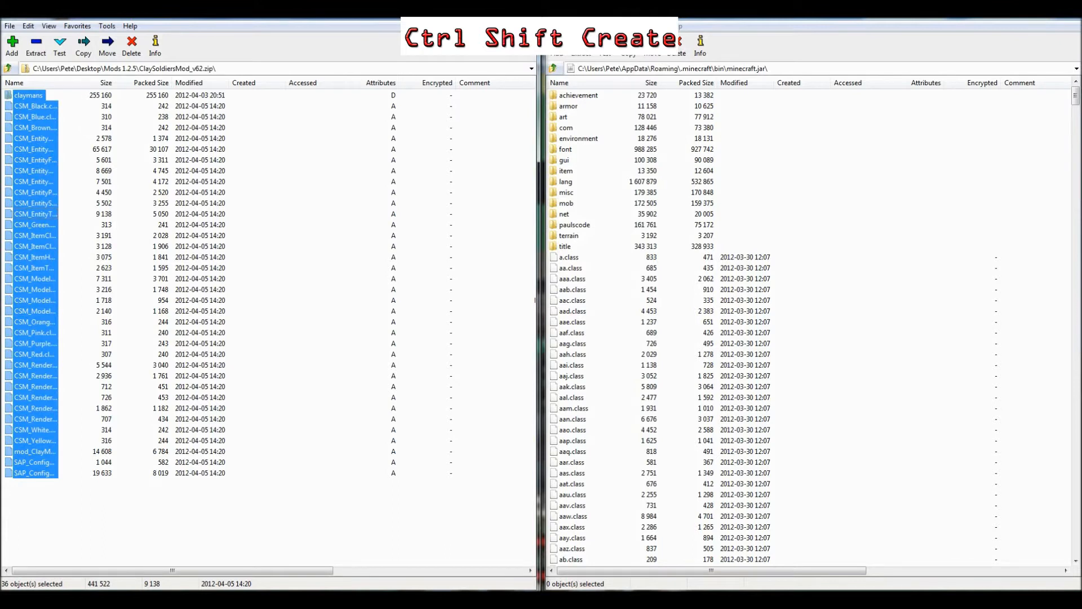
pyautogui.click(83, 45)
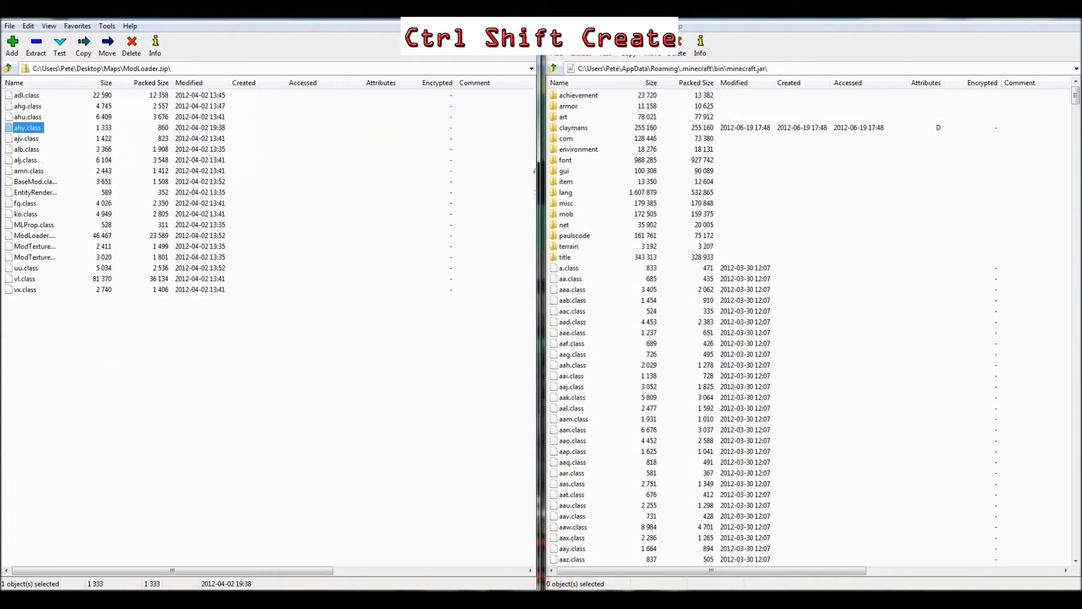
# Step: Copy all ModLoader archive files into minecraft.jar
pyautogui.press('ctrl+a')
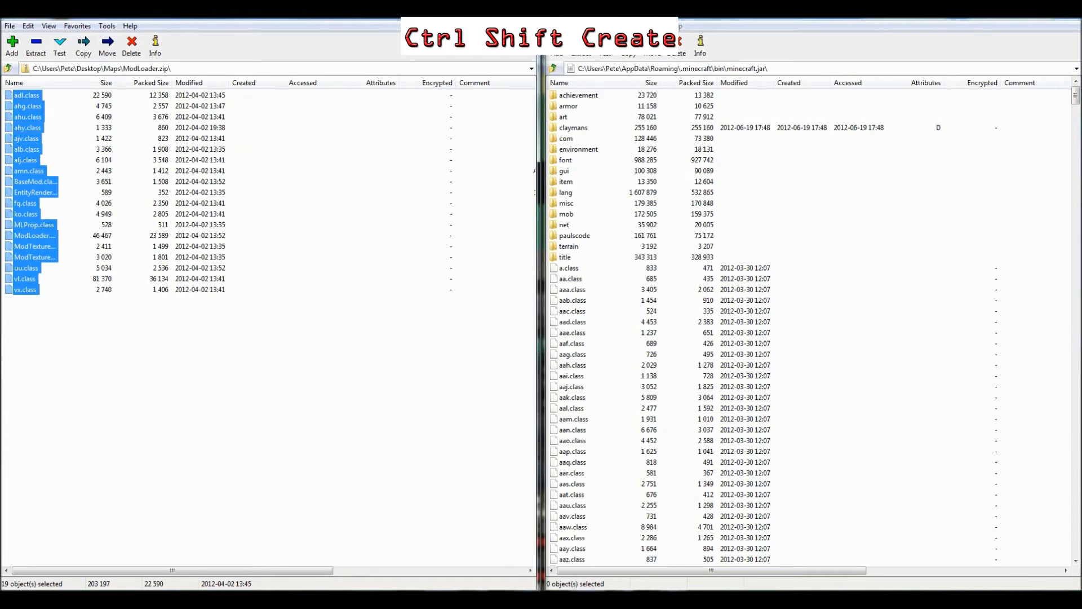
pyautogui.click(83, 45)
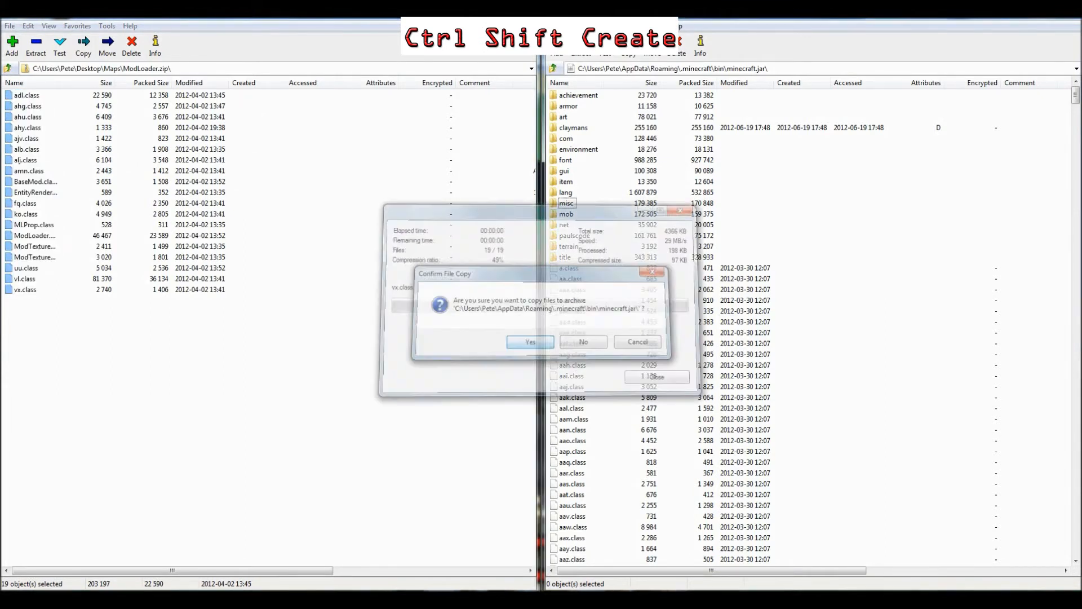
pyautogui.click(530, 341)
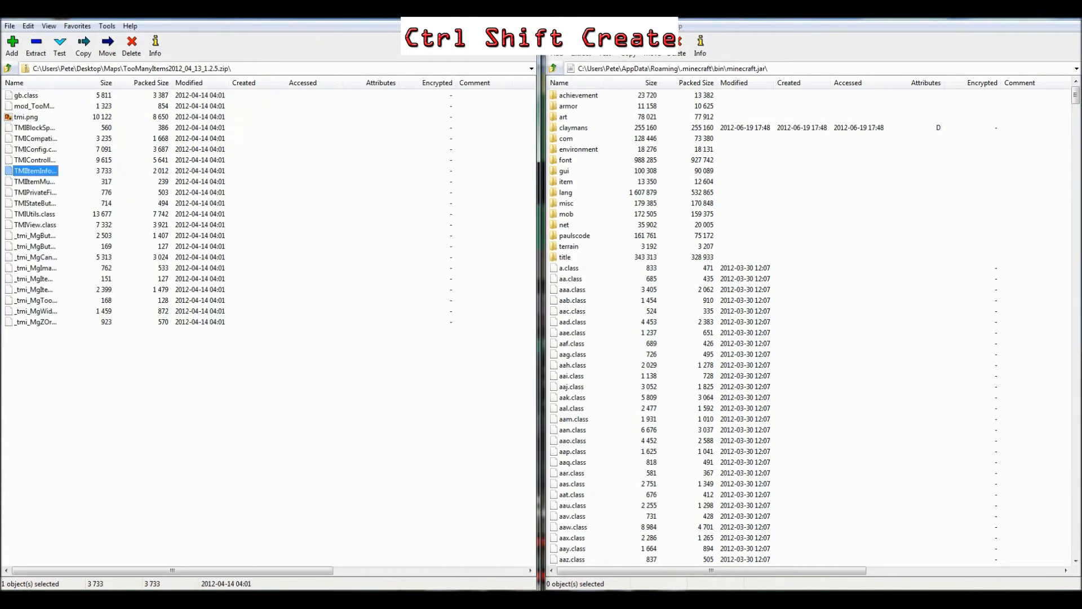
# Step: Copy all TooManyItems archive files into minecraft.jar
pyautogui.press('ctrl+a')
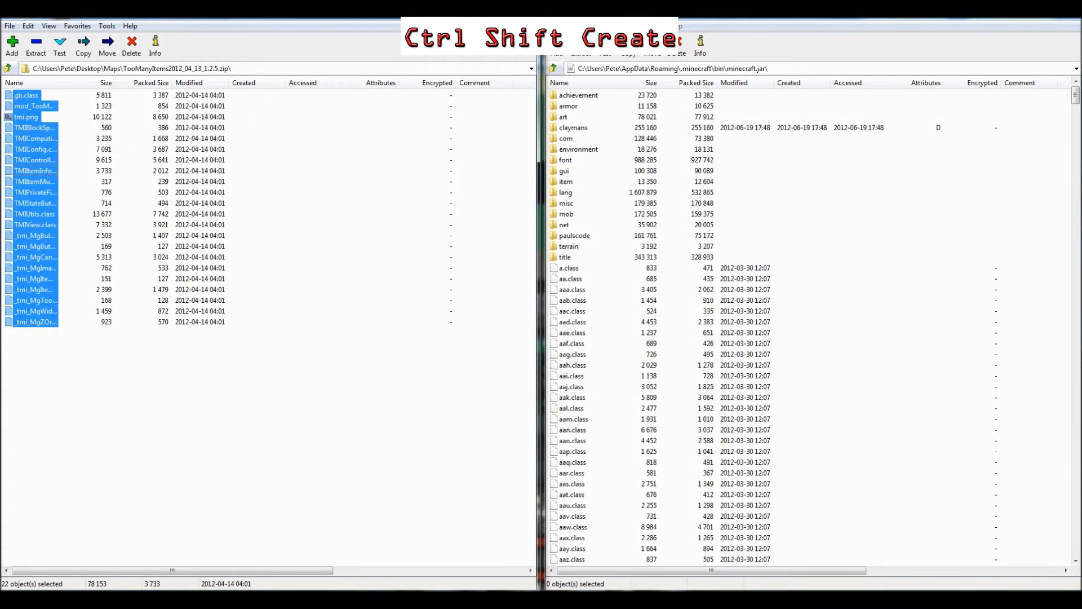
pyautogui.click(82, 44)
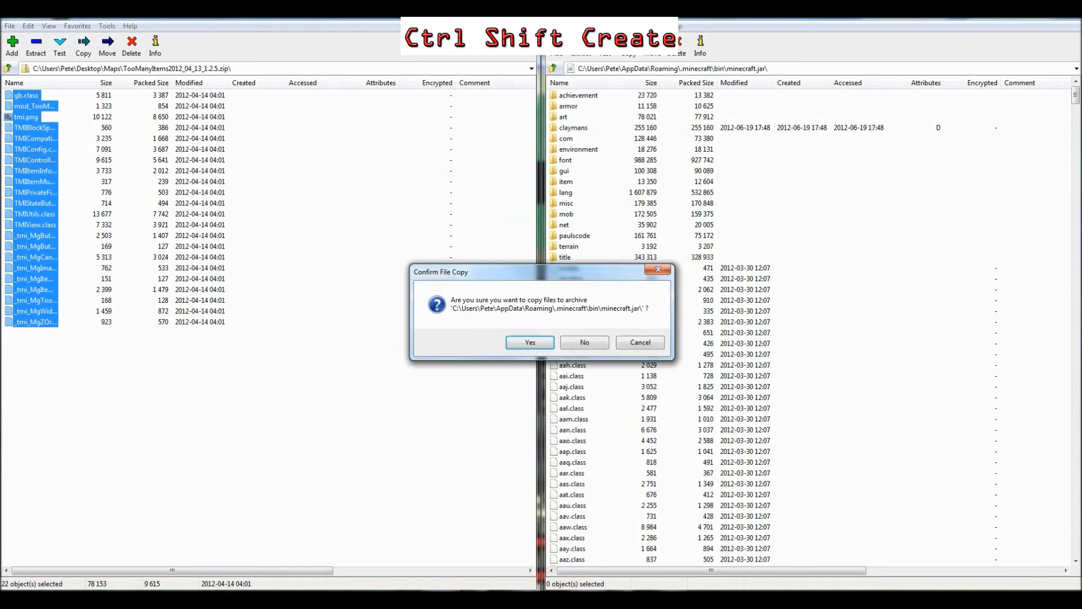
pyautogui.click(530, 342)
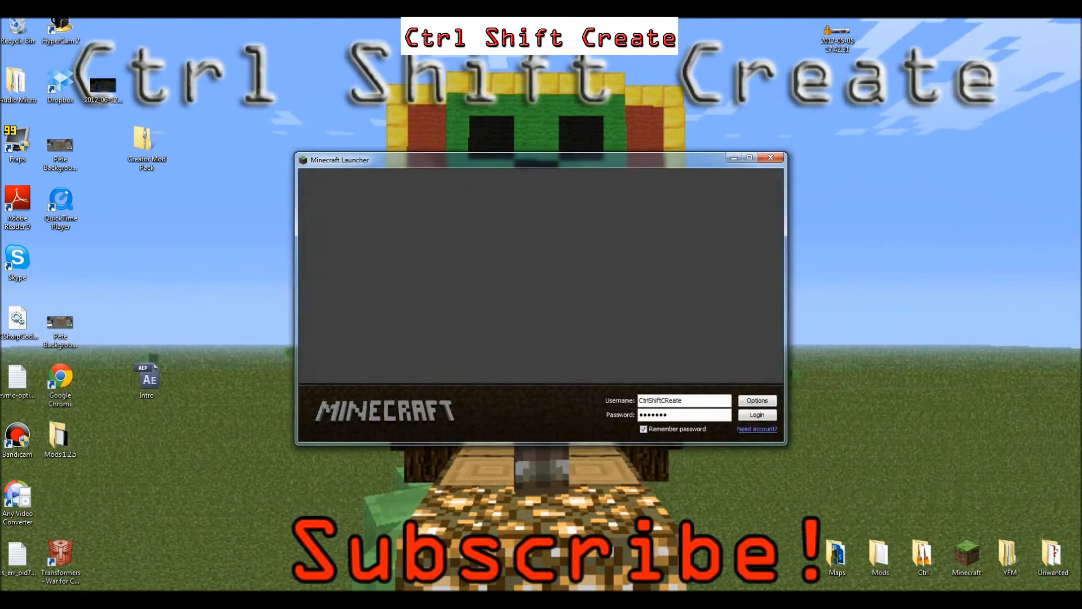
# Step: Log in to Minecraft and open the inventory with the TooManyItems panel
pyautogui.click(756, 415)
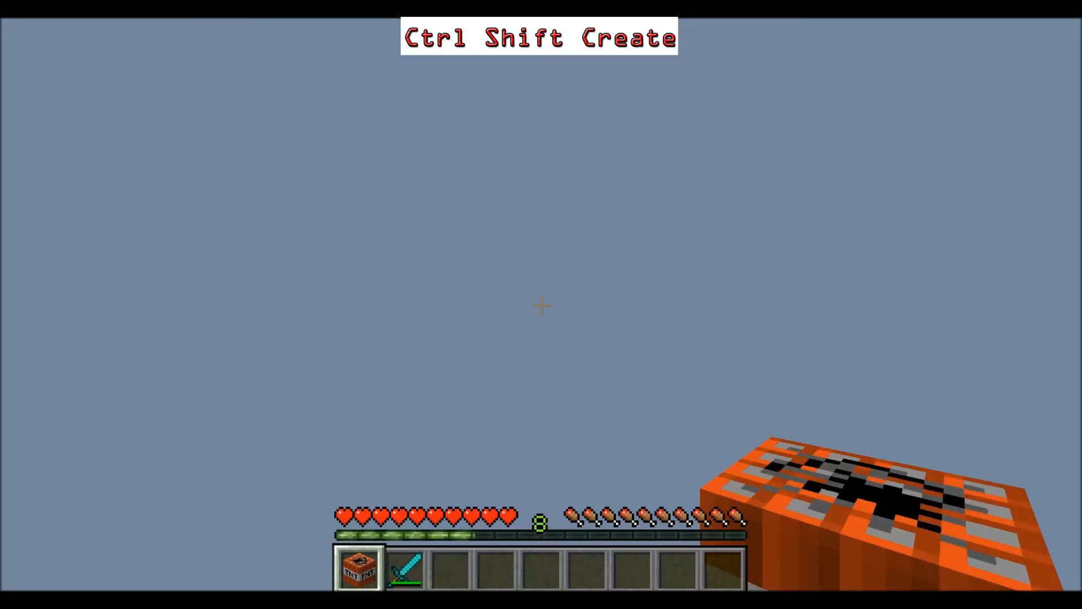
pyautogui.press('e')
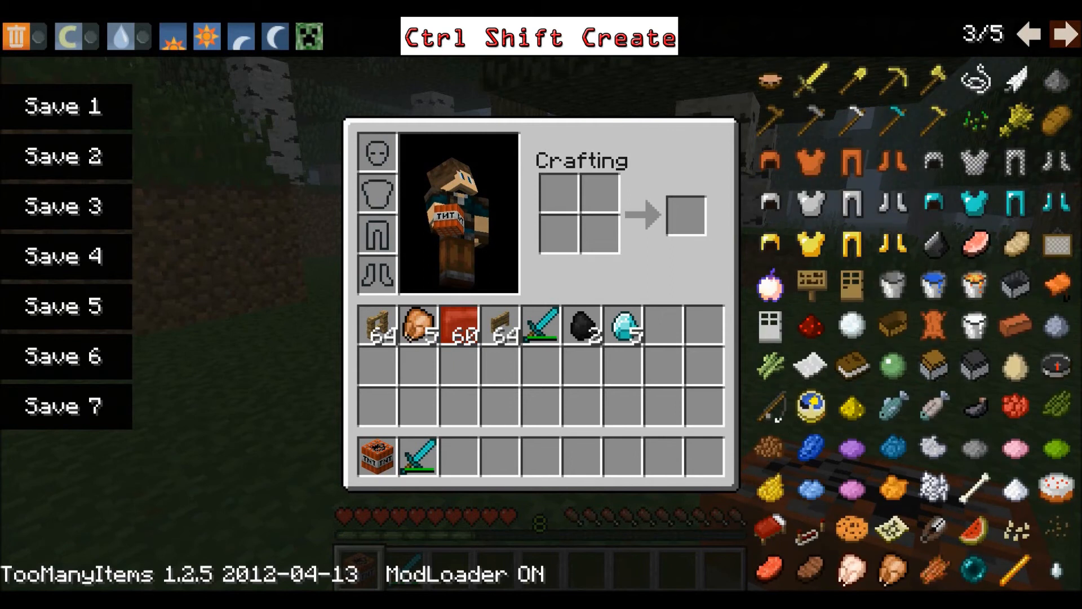
# Step: Grab blue clay soldier dolls from the catalogue's next page and spawn them on the grass
pyautogui.click(1068, 34)
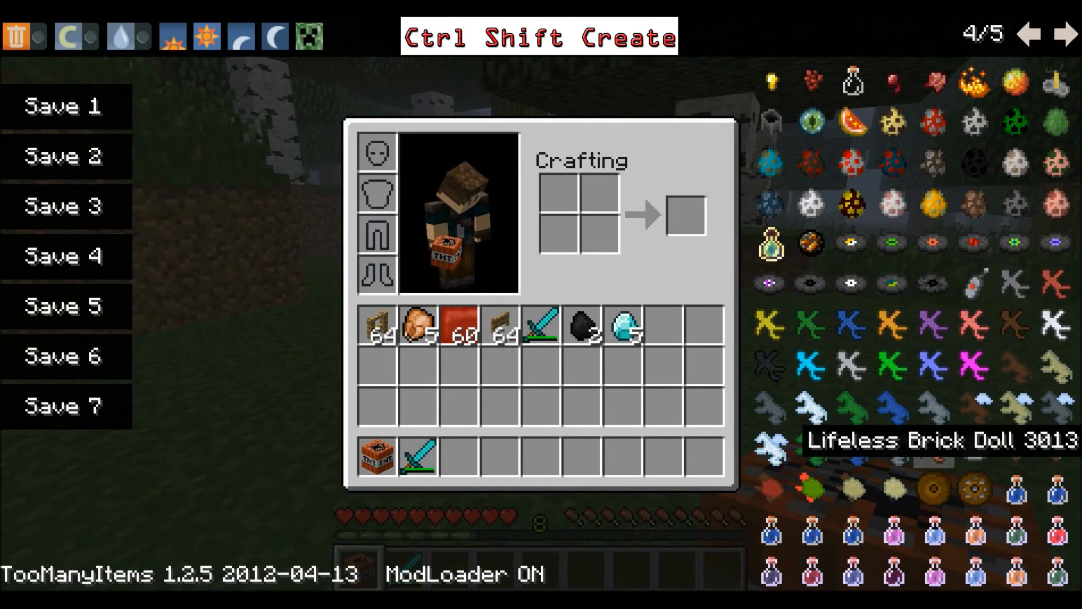
pyautogui.moveTo(852, 457)
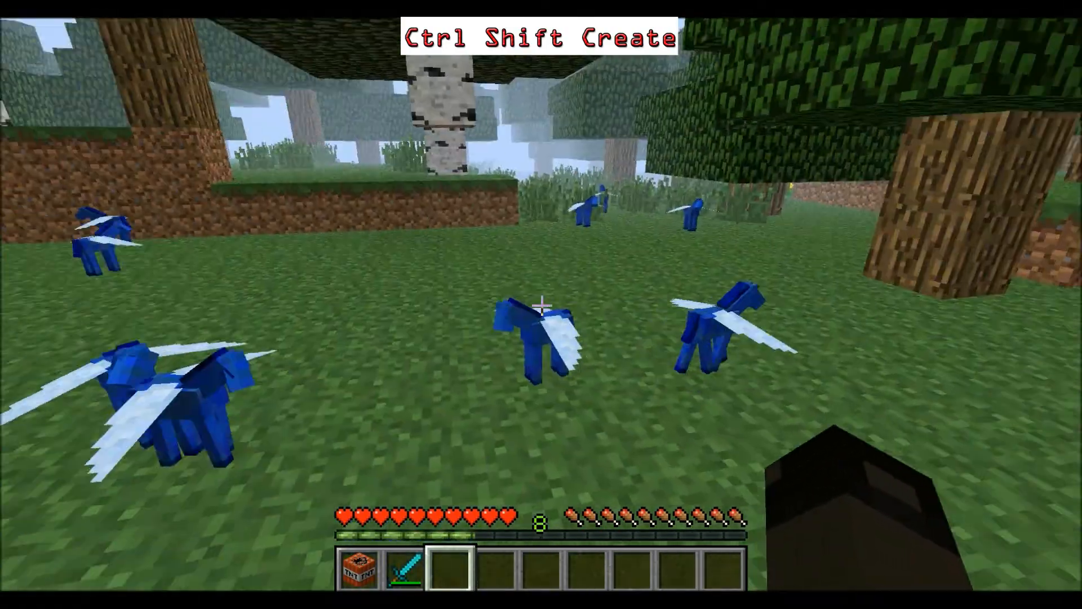
pyautogui.press('e')
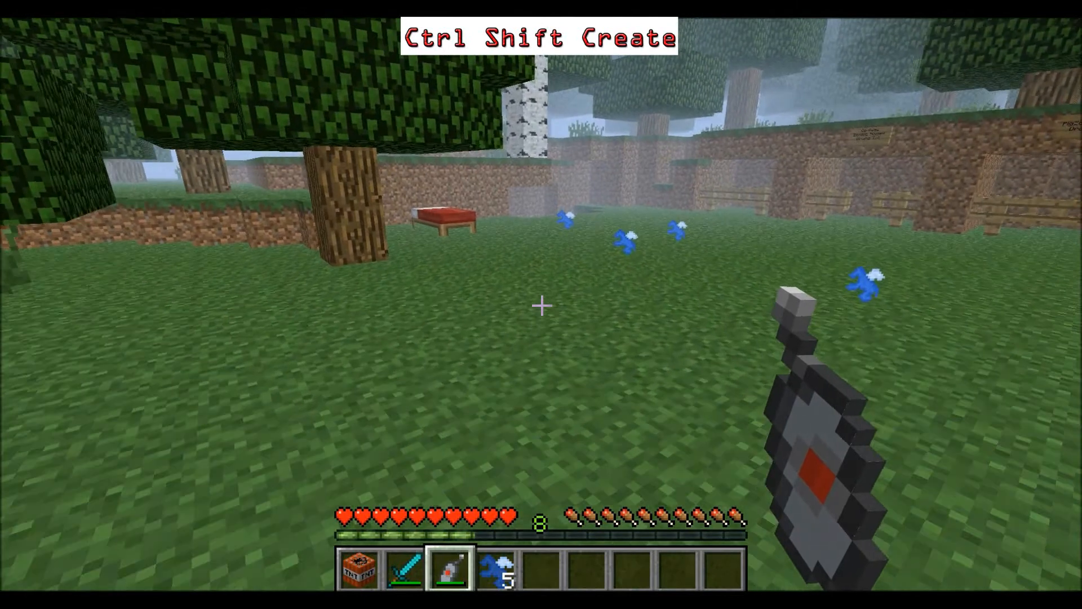
pyautogui.press('e')
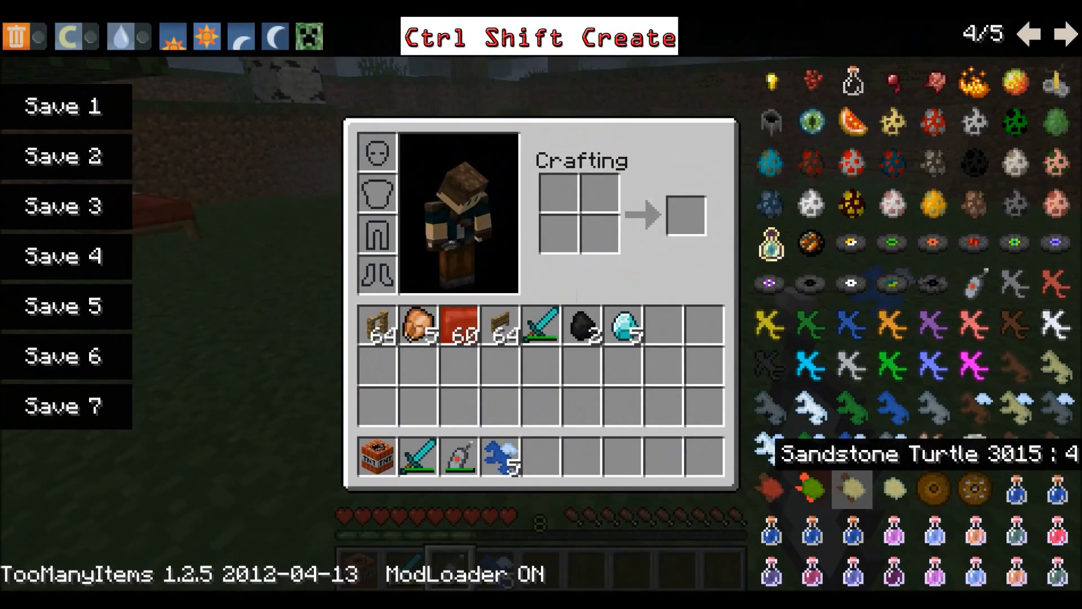
pyautogui.press('Escape')
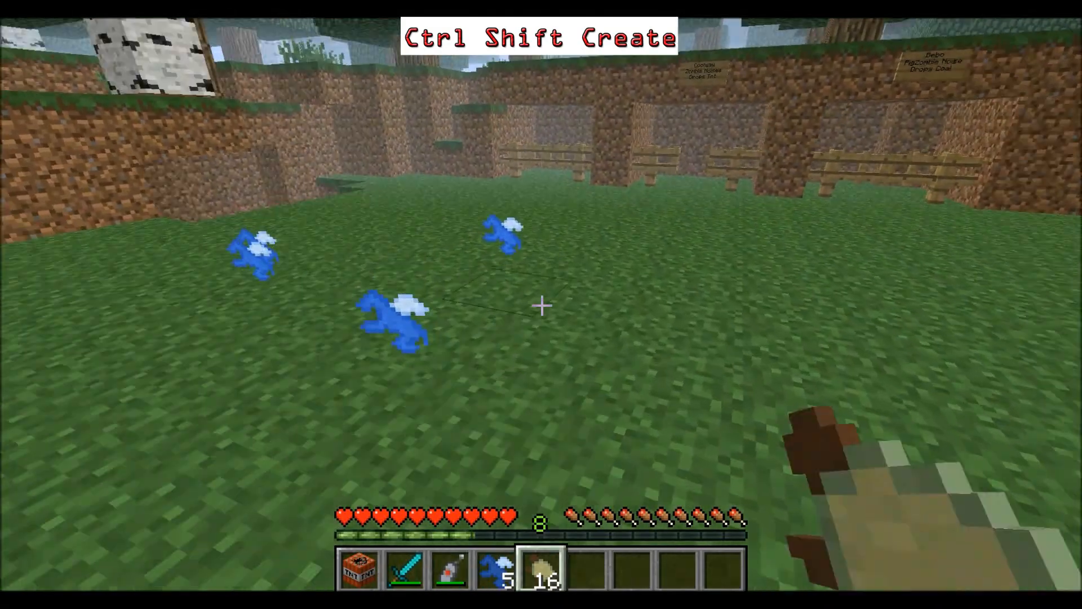